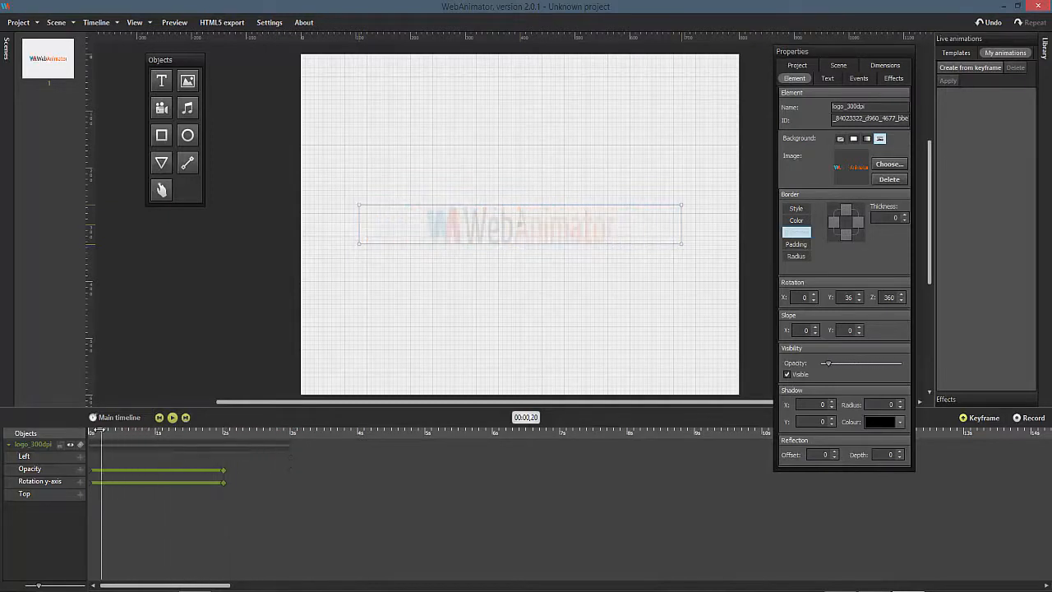
Play and pause scene 1's spinning, fading logo, then bring up the Scene options.
{"action": "left_click", "coordinate": [171, 418]}
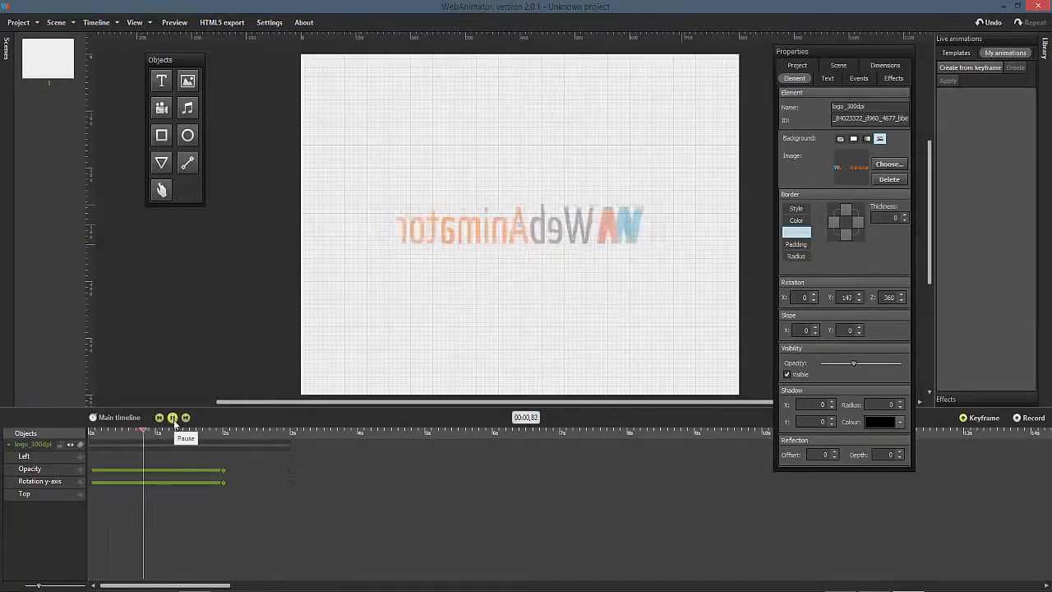
{"action": "left_click", "coordinate": [172, 417]}
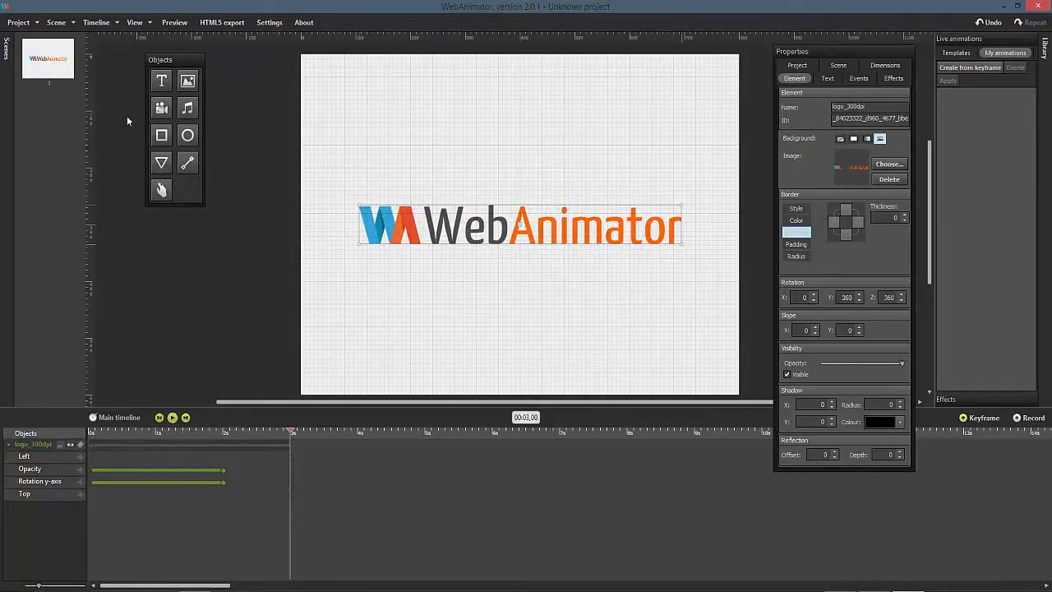
{"action": "left_click", "coordinate": [56, 23]}
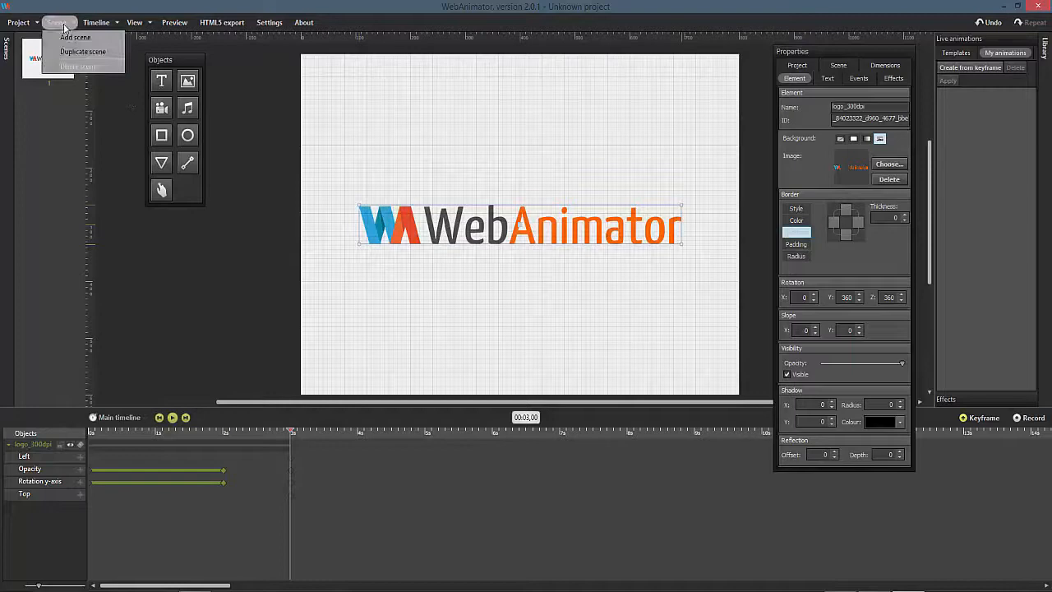
Add a new empty scene 2 and give it a grey background colour.
{"action": "left_click", "coordinate": [76, 36]}
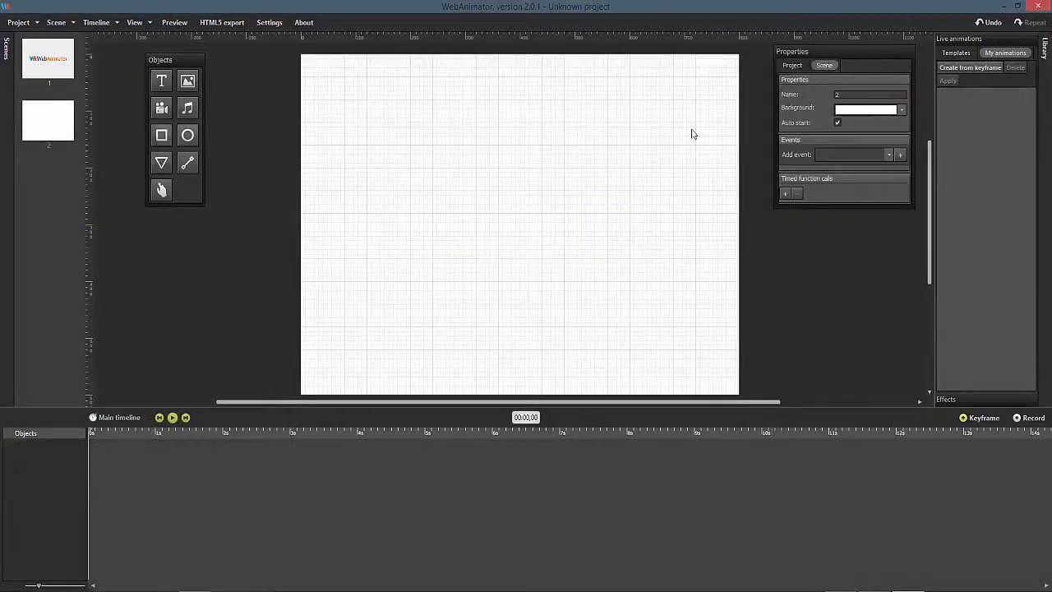
{"action": "left_click", "coordinate": [901, 109]}
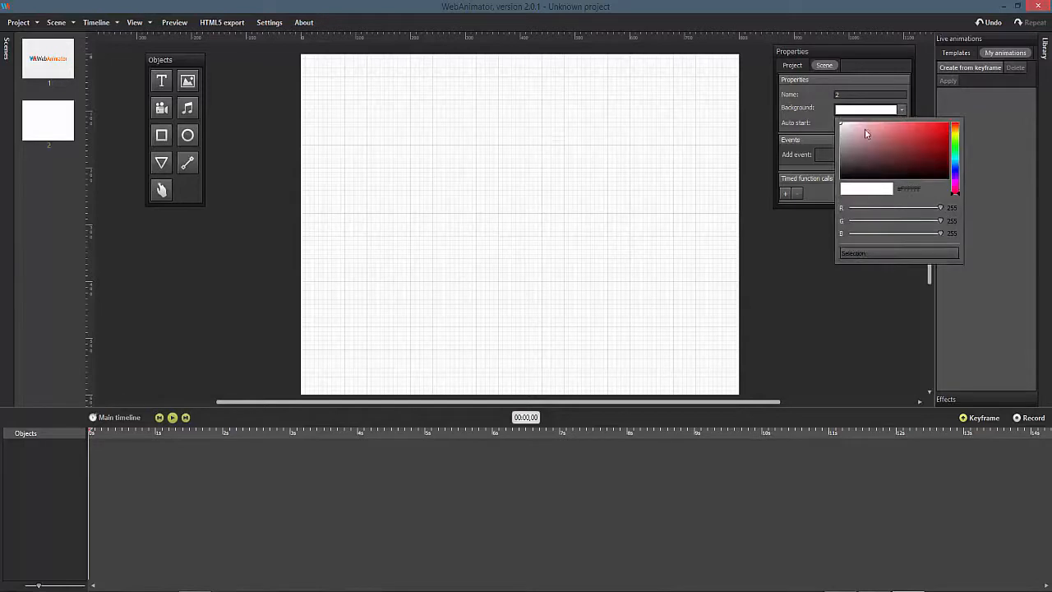
{"action": "left_click", "coordinate": [837, 141]}
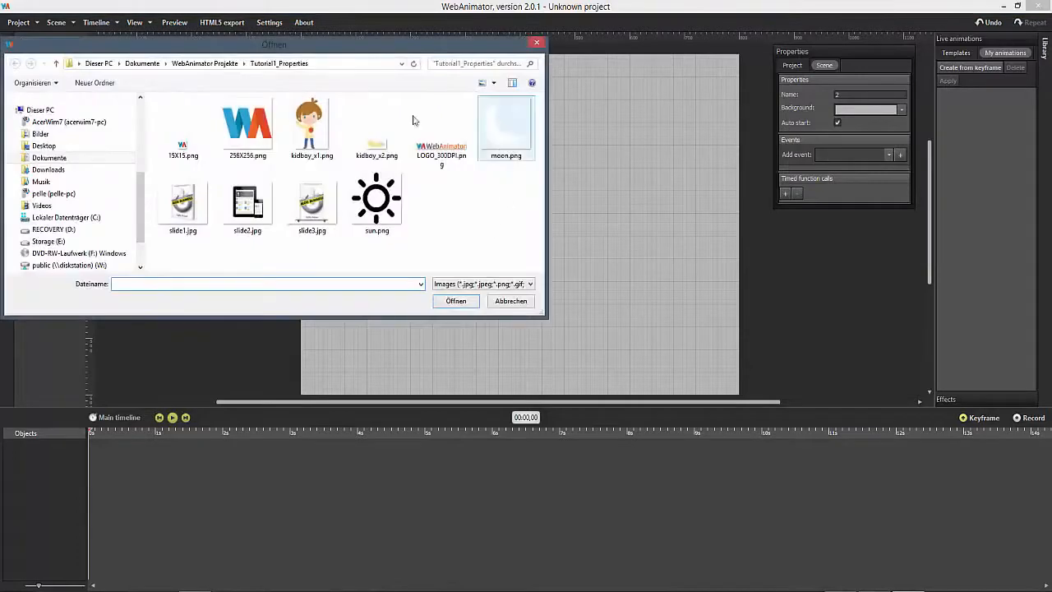
Insert the 256x256.png WA logo into scene 2, move it lower centre and start recording keyframes.
{"action": "left_click", "coordinate": [247, 123]}
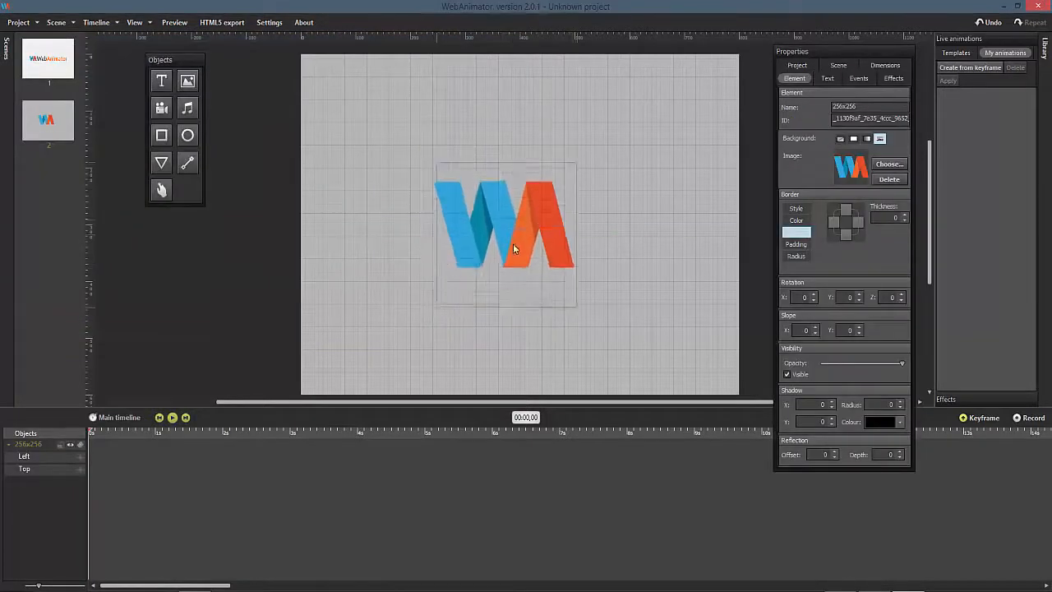
{"action": "left_click_drag", "start_coordinate": [507, 233], "coordinate": [509, 296]}
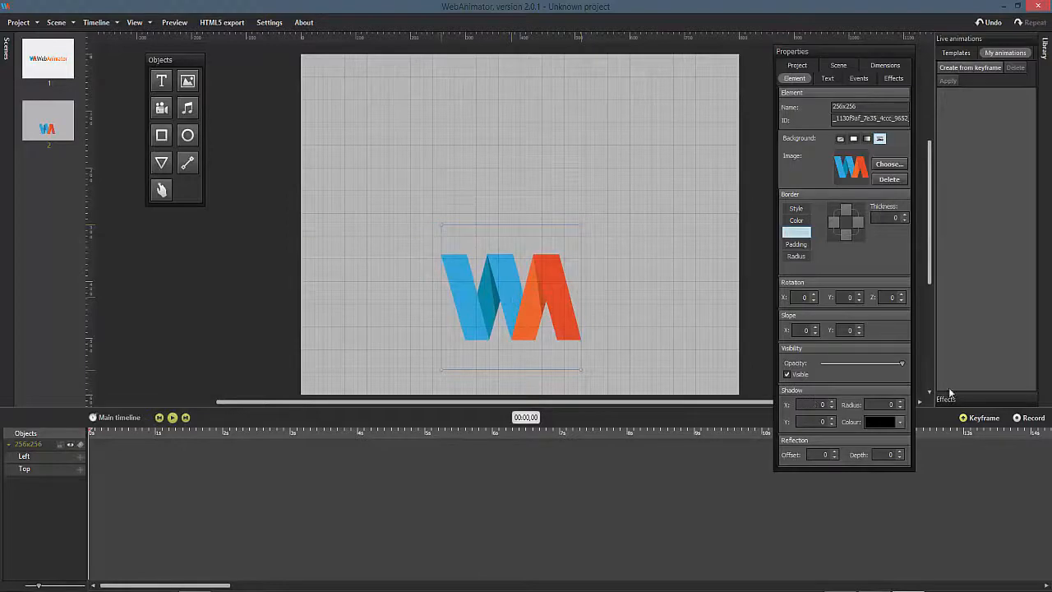
{"action": "left_click", "coordinate": [1032, 417]}
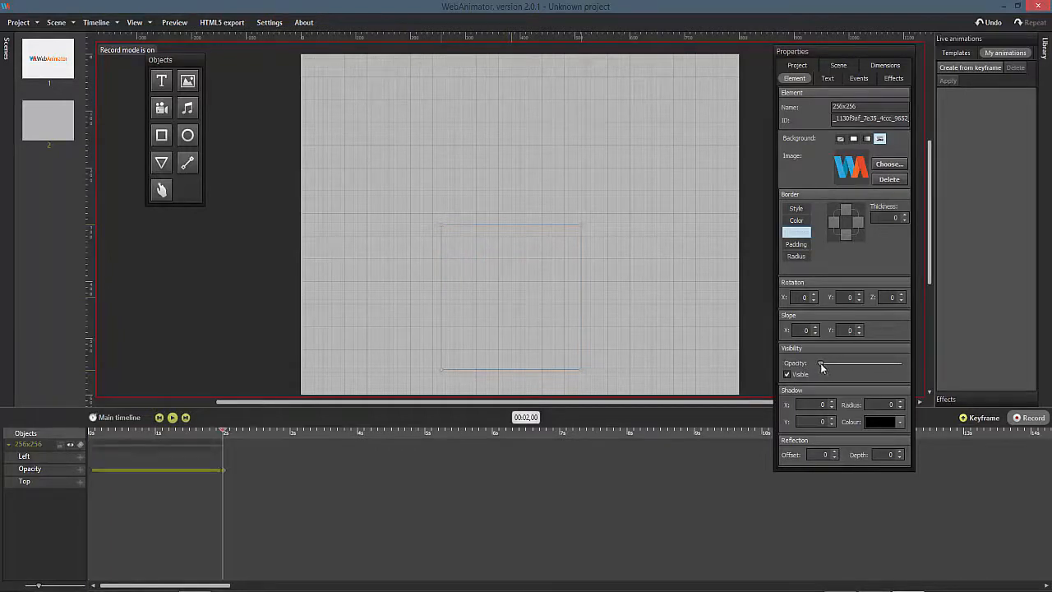
Keyframe the scene 2 logo back to full opacity, stop recording and play back the fade-in.
{"action": "left_click_drag", "start_coordinate": [822, 364], "coordinate": [901, 363]}
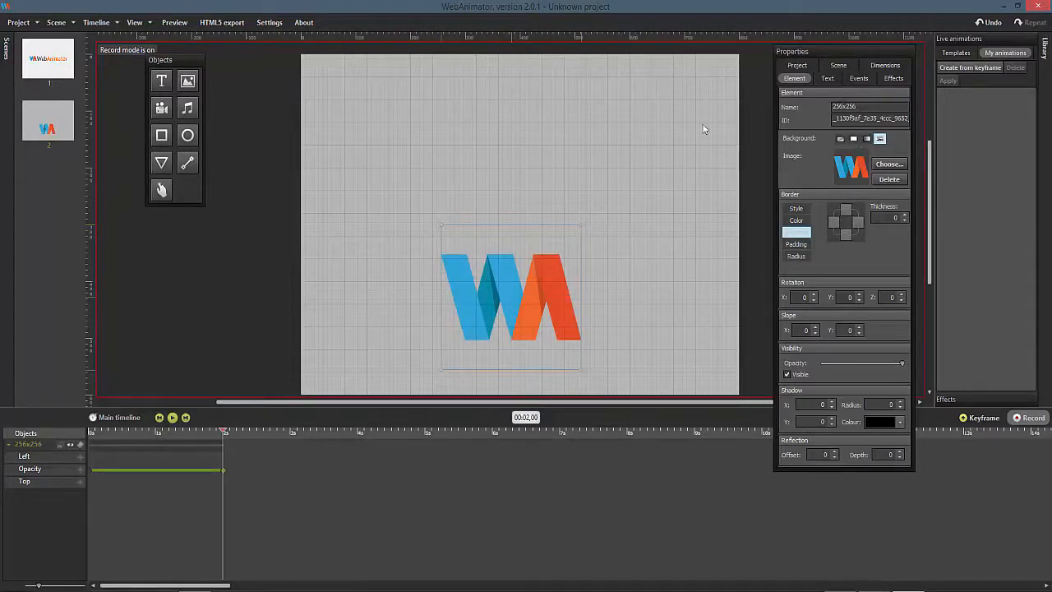
{"action": "left_click", "coordinate": [884, 66]}
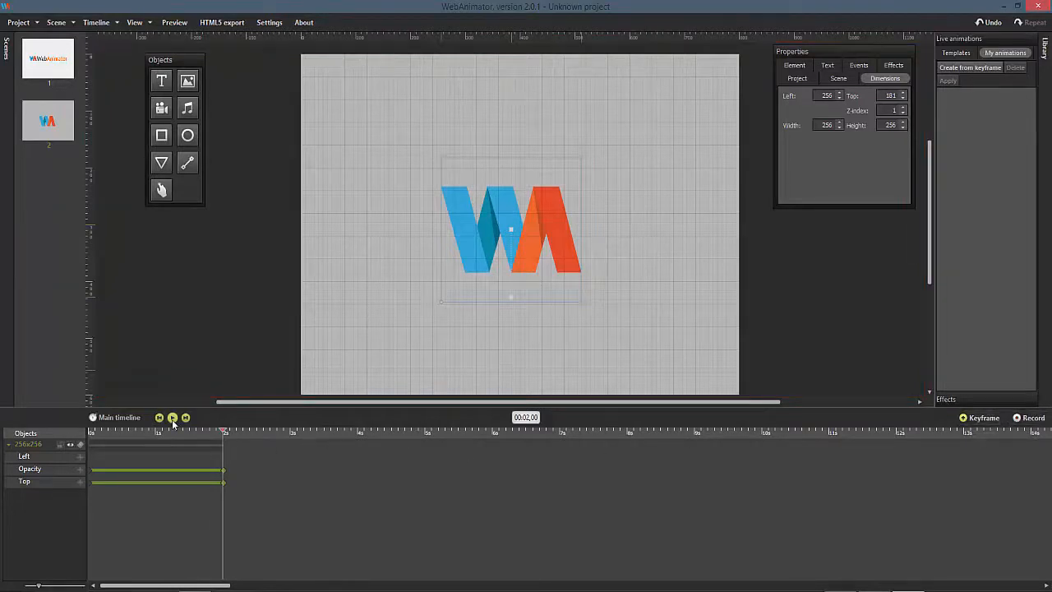
{"action": "left_click", "coordinate": [173, 418]}
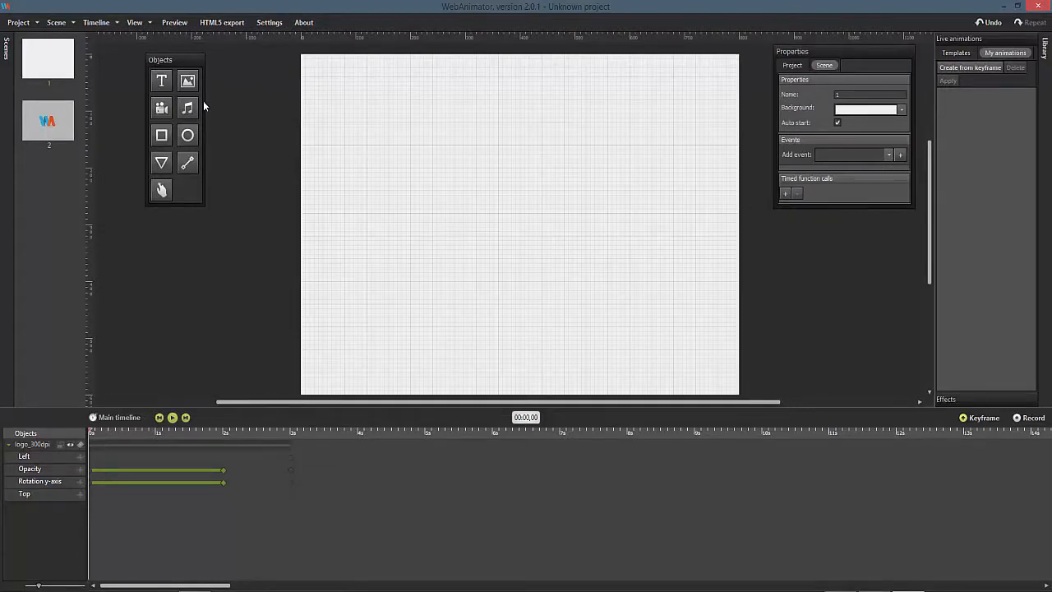
{"action": "mouse_move", "coordinate": [289, 124]}
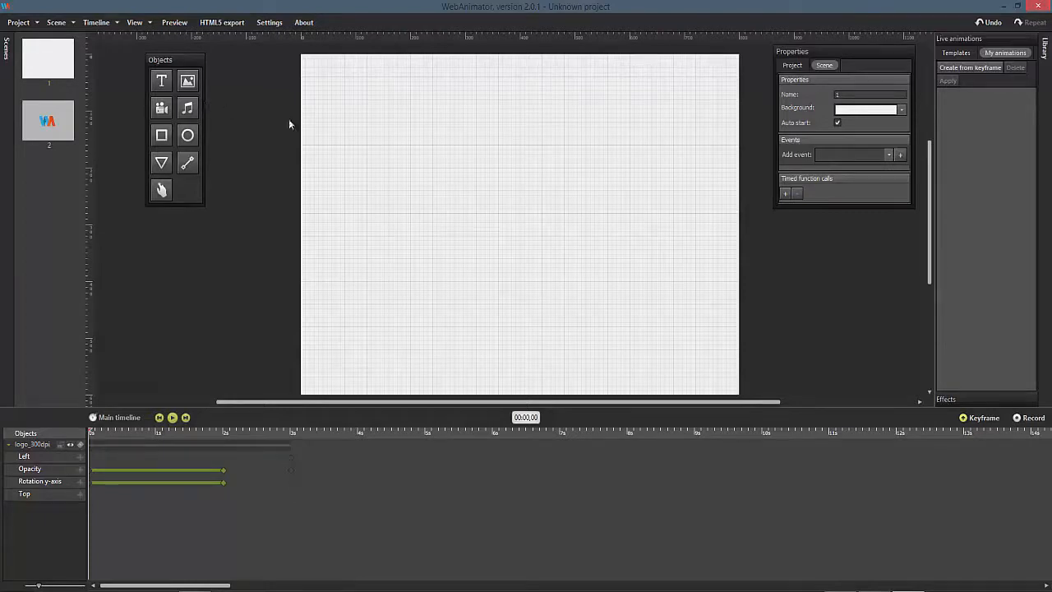
Add an 'On animation finished' event to scene 1 from the Add event list.
{"action": "left_click", "coordinate": [887, 154]}
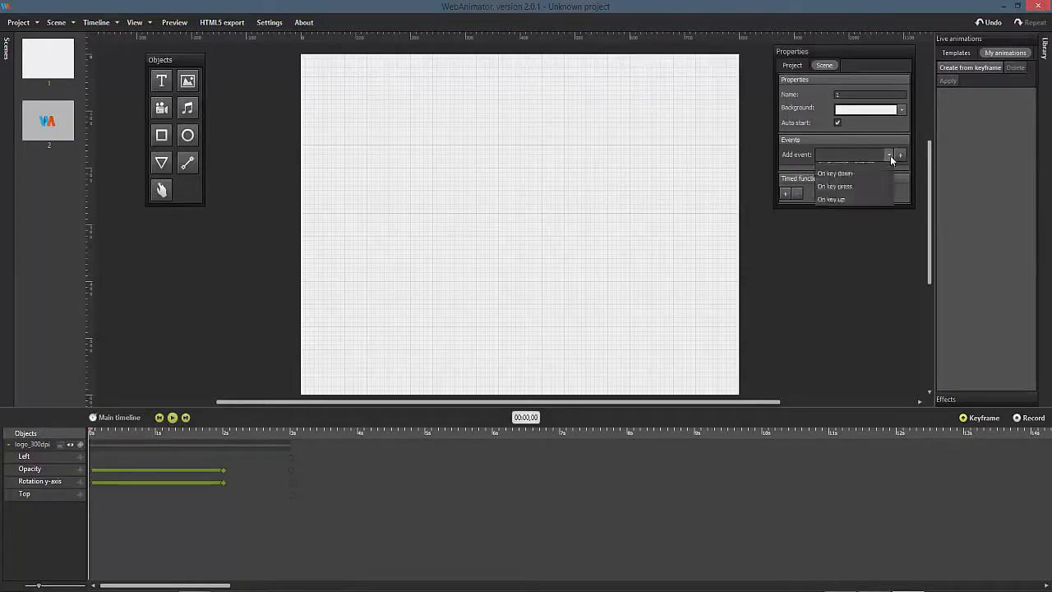
{"action": "left_click", "coordinate": [888, 154]}
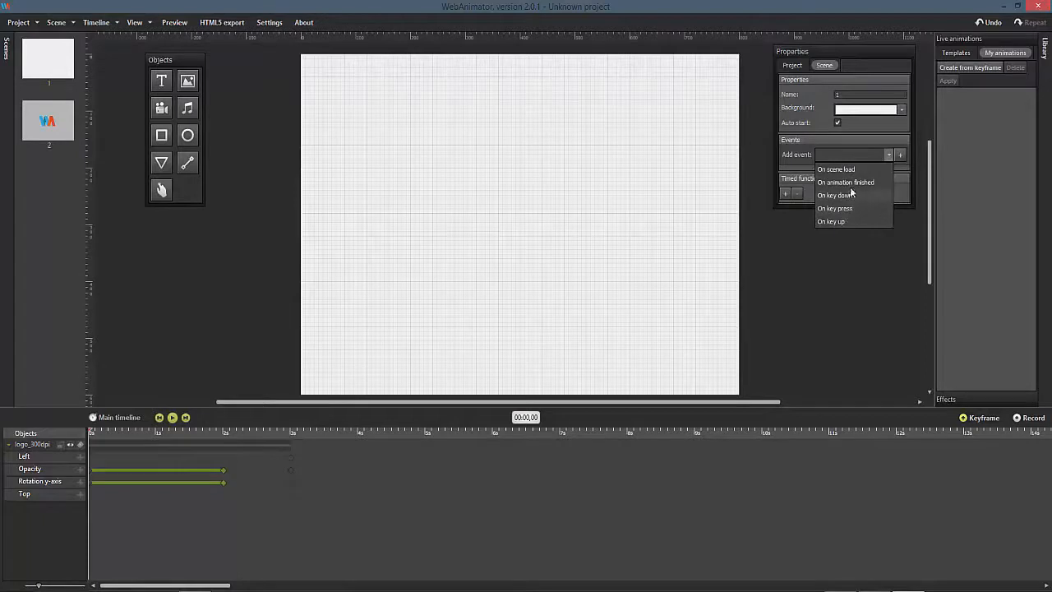
{"action": "left_click", "coordinate": [845, 181]}
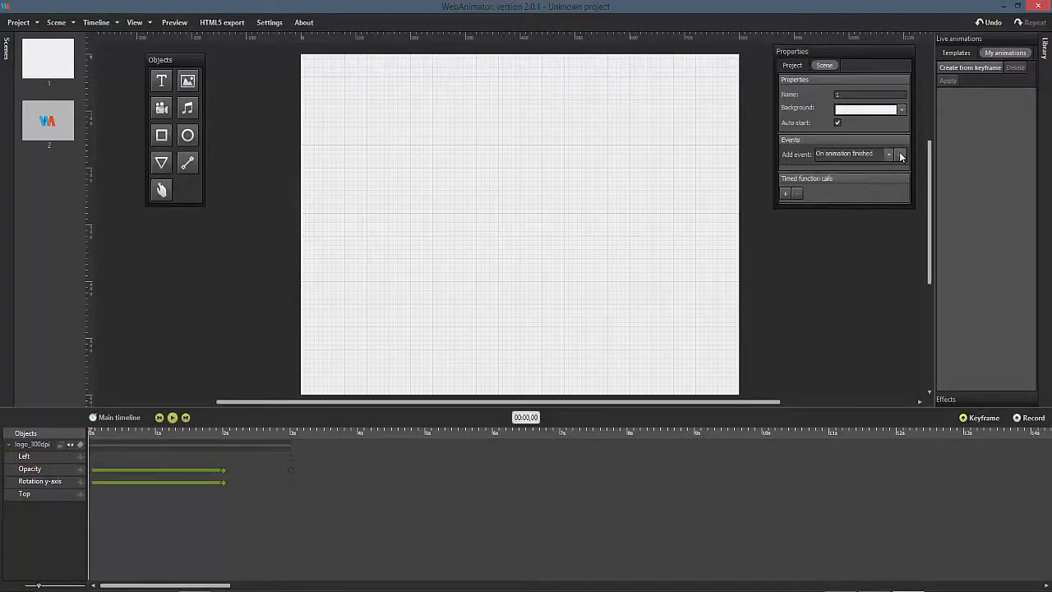
{"action": "left_click", "coordinate": [899, 155]}
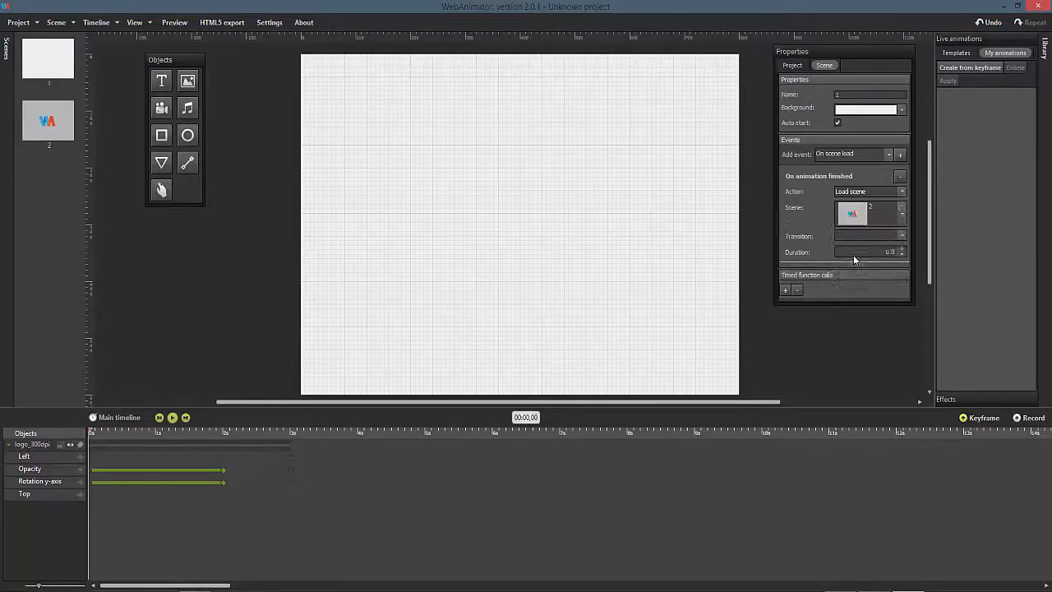
Set the event's transition to Slide from right with adjusted duration, then preview in the browser.
{"action": "left_click", "coordinate": [900, 237]}
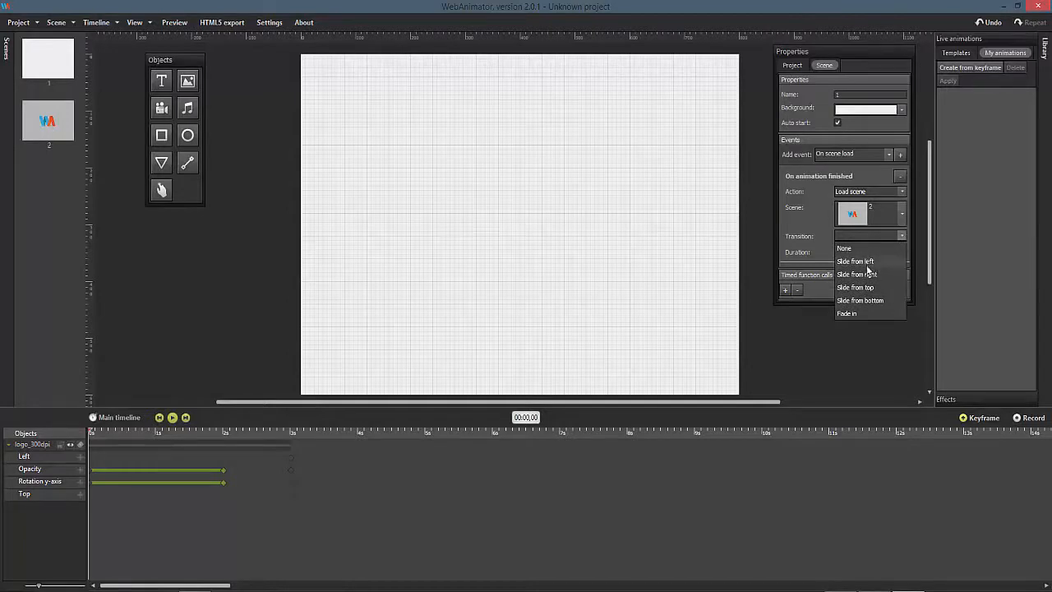
{"action": "left_click", "coordinate": [858, 273]}
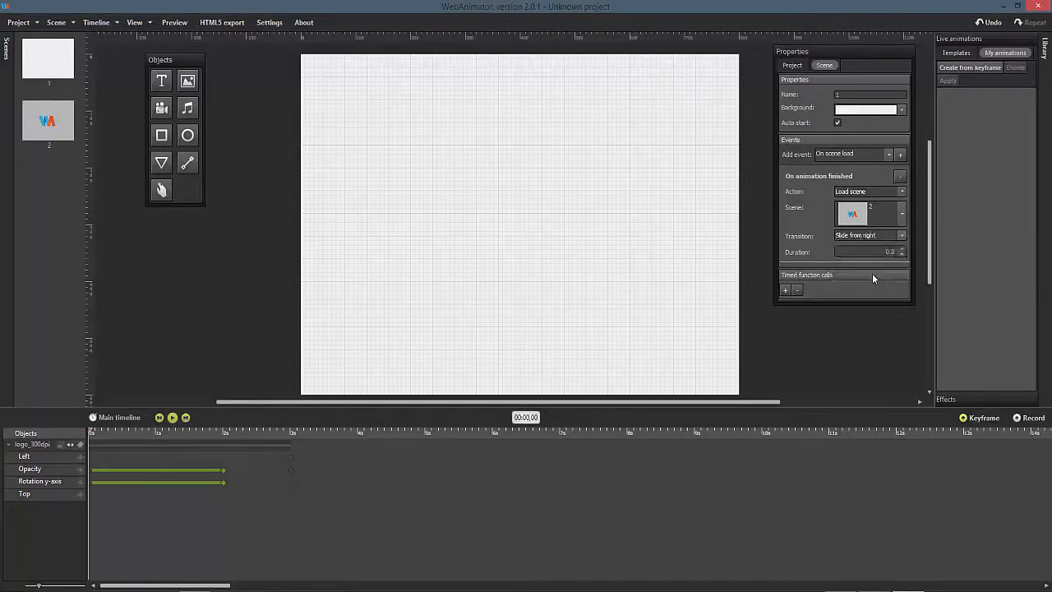
{"action": "left_click", "coordinate": [900, 250]}
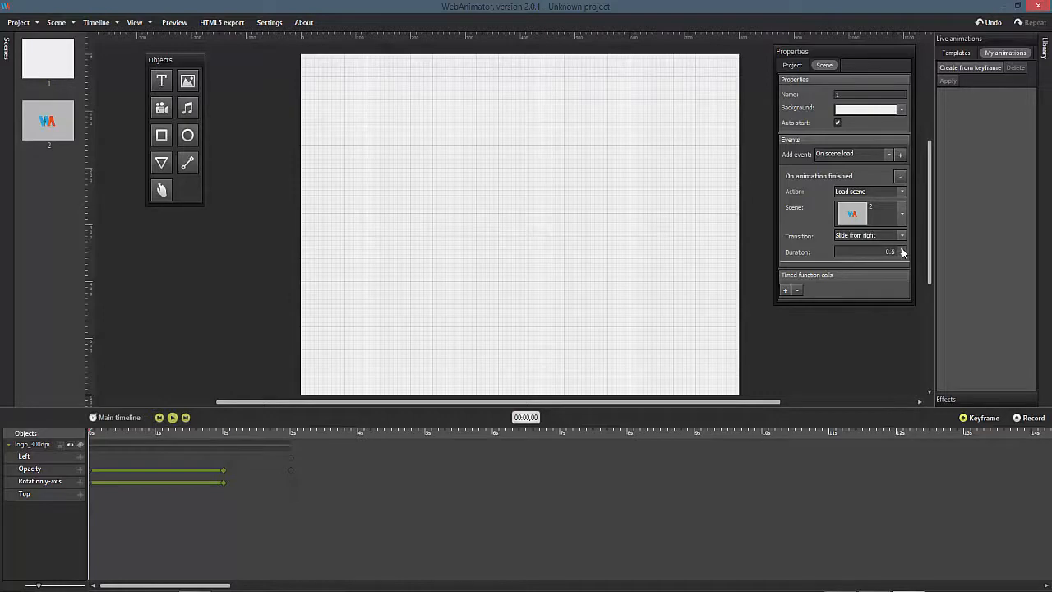
{"action": "left_click", "coordinate": [902, 250]}
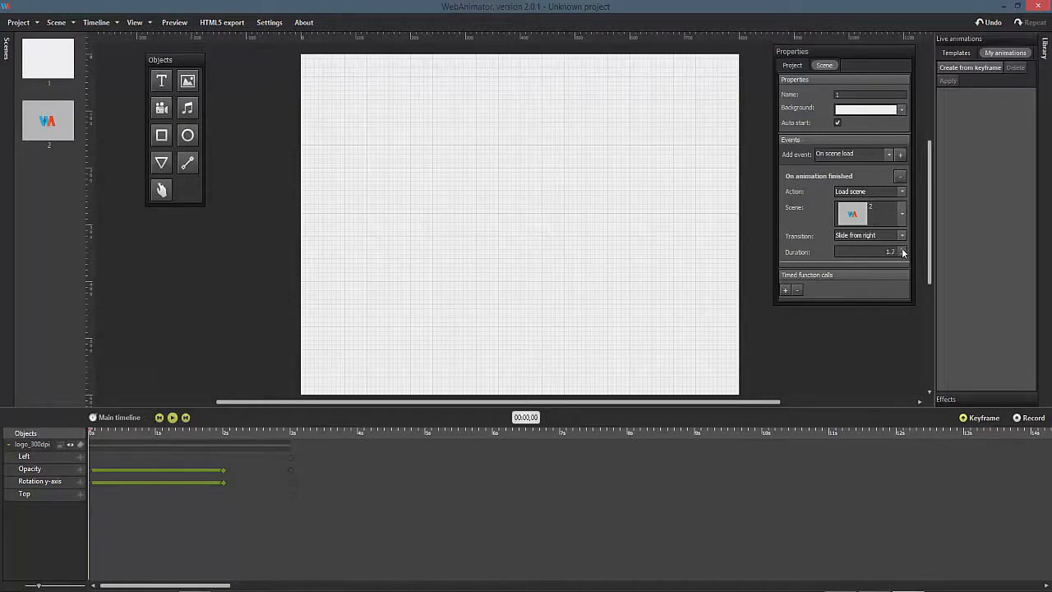
{"action": "left_click", "coordinate": [900, 253]}
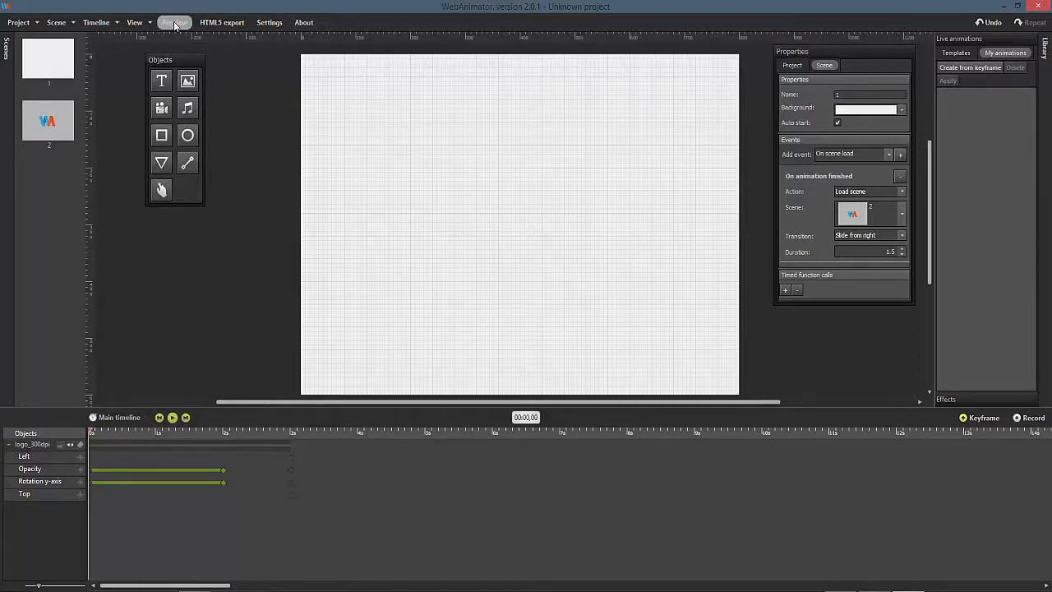
{"action": "left_click", "coordinate": [174, 23]}
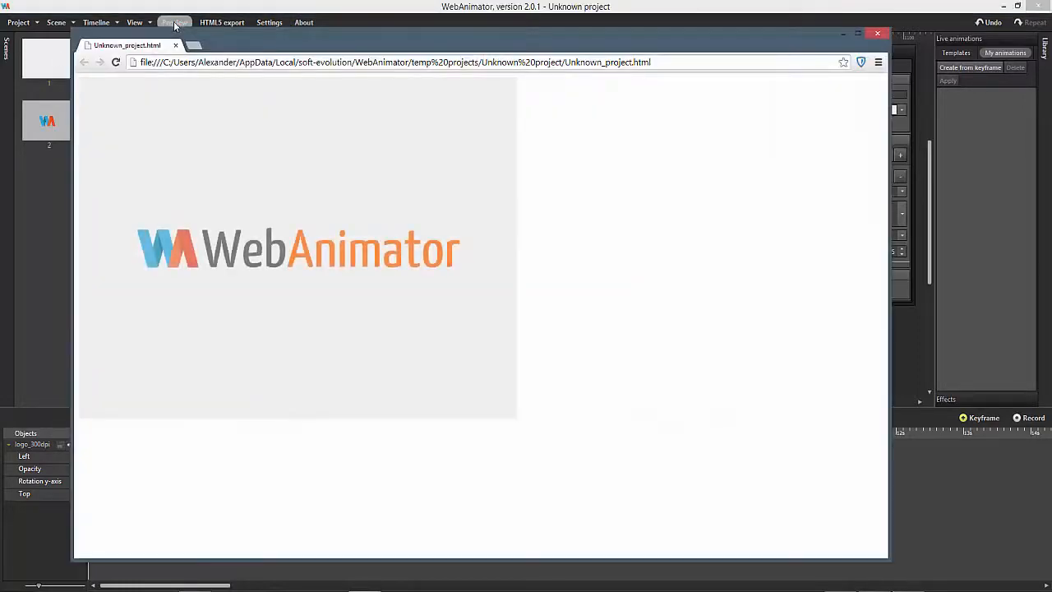